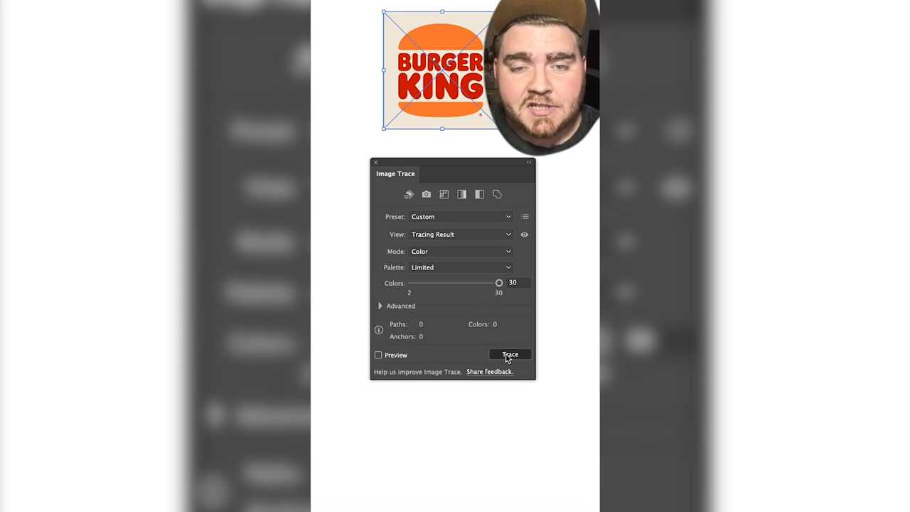
# - Trace the Burger King logo in colour and expand it into editable paths
pyautogui.click(416, 6)
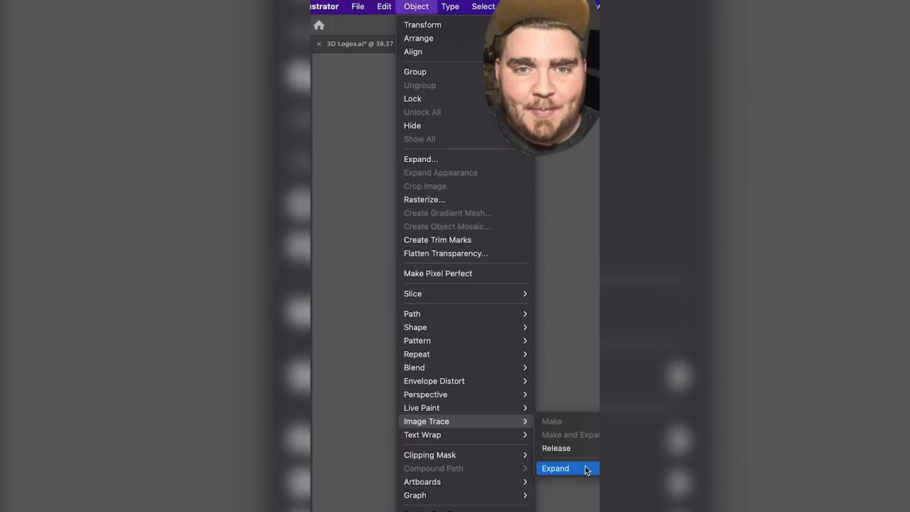
pyautogui.click(555, 468)
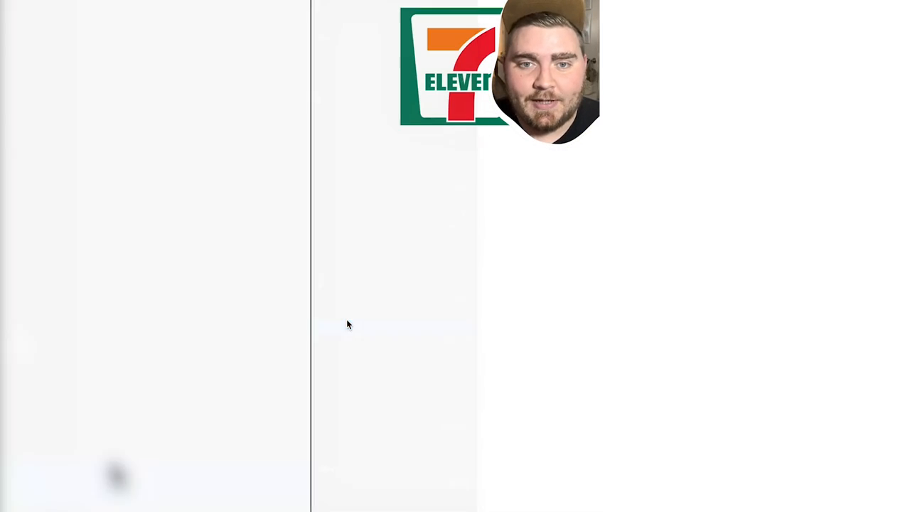
# - Select the 7-Eleven logo image, trace it in colour, and expand into paths
pyautogui.click(463, 261)
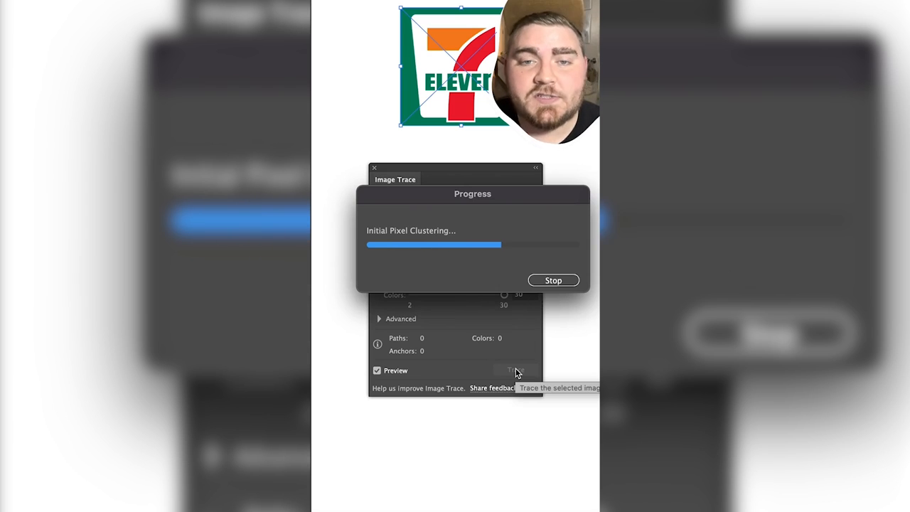
pyautogui.click(405, 6)
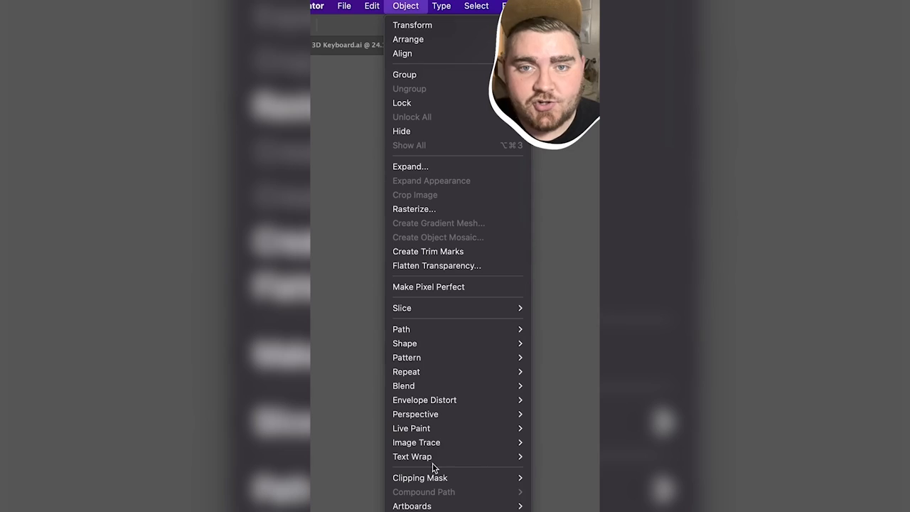
pyautogui.moveTo(416, 442)
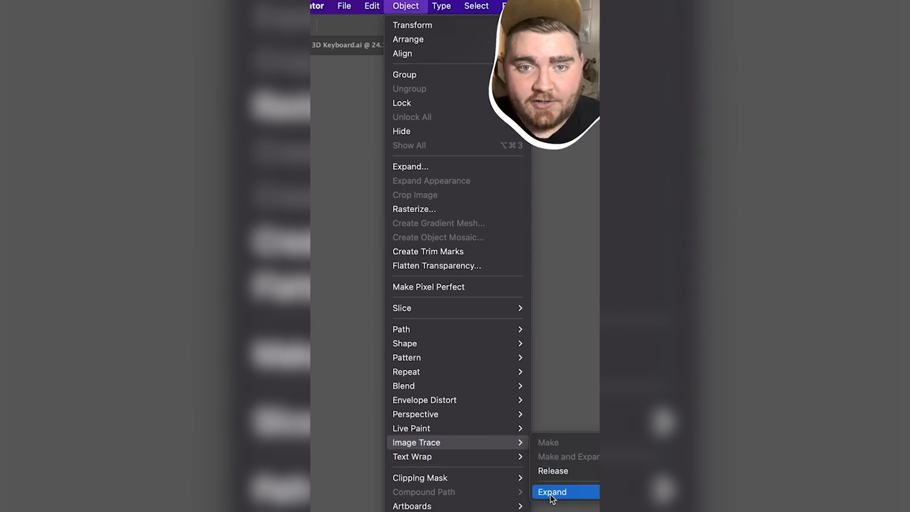
pyautogui.click(551, 491)
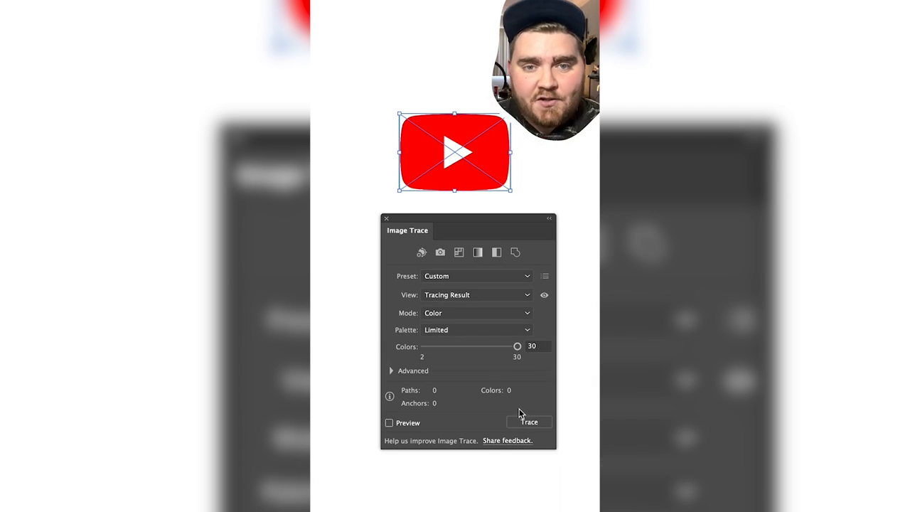
# - Colour-trace the YouTube logo and expand the tracing into paths
pyautogui.click(418, 4)
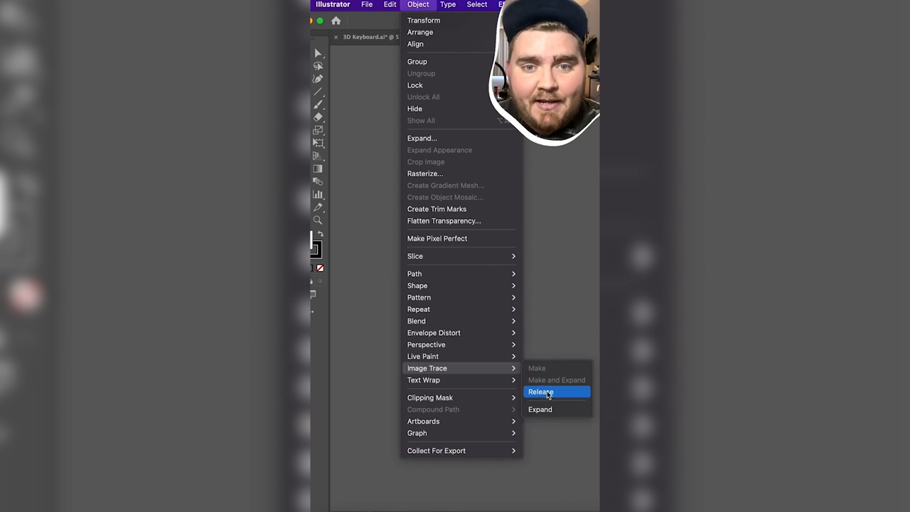
pyautogui.click(540, 391)
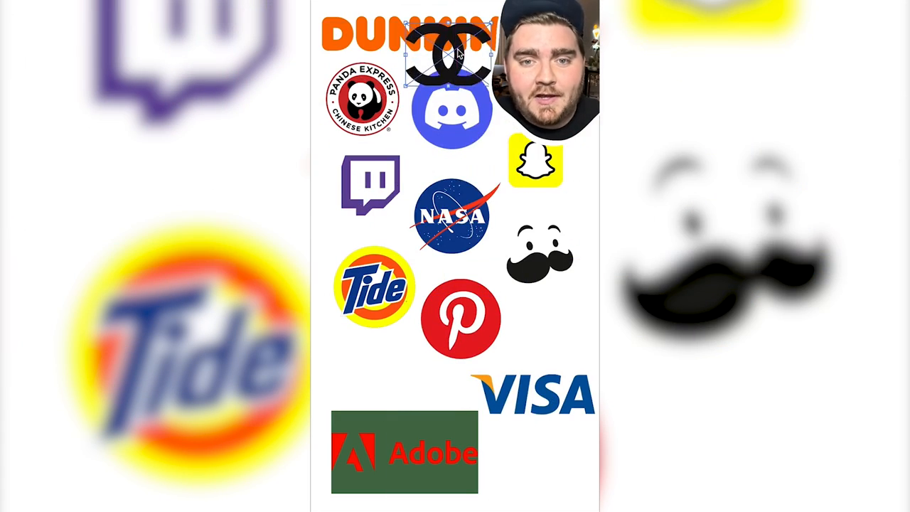
# - Select the Dunkin wordmark and trace it in Color mode with 30 colours
pyautogui.click(469, 268)
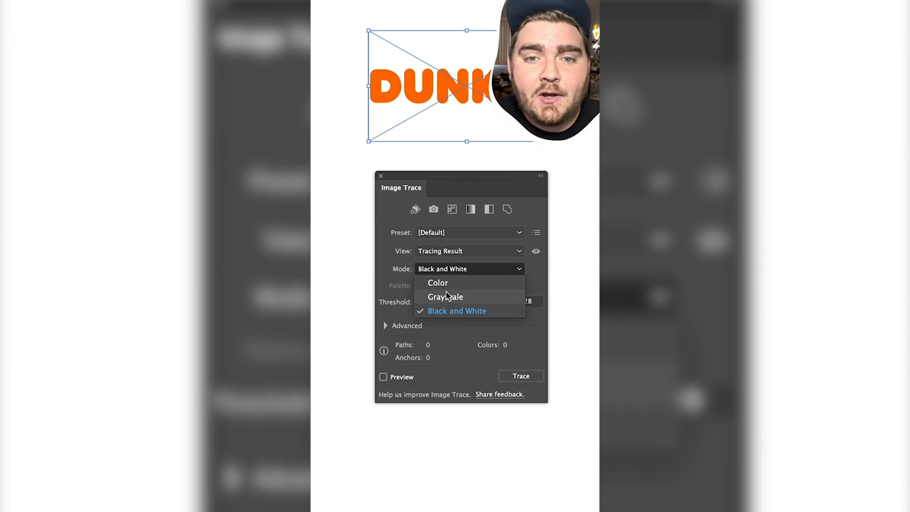
pyautogui.click(438, 283)
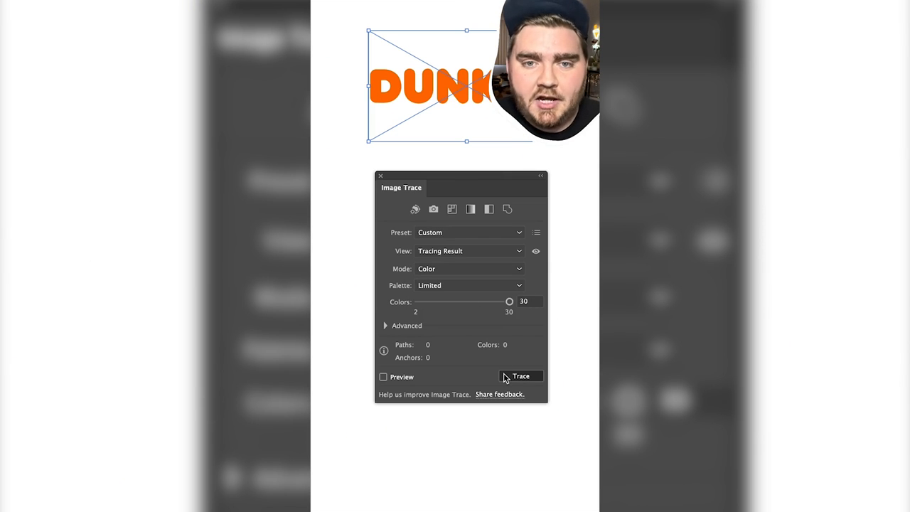
pyautogui.click(404, 6)
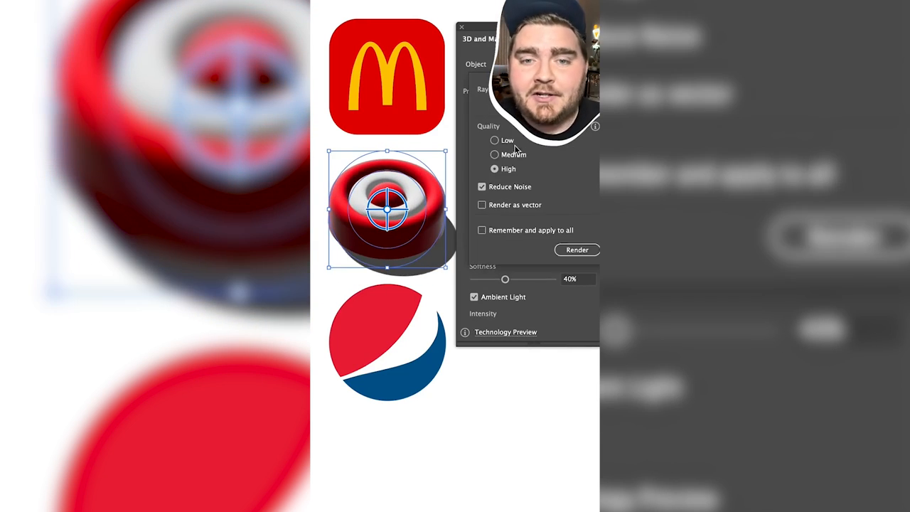
# - Render the inflated red 3D key at high quality with ray tracing
pyautogui.click(576, 250)
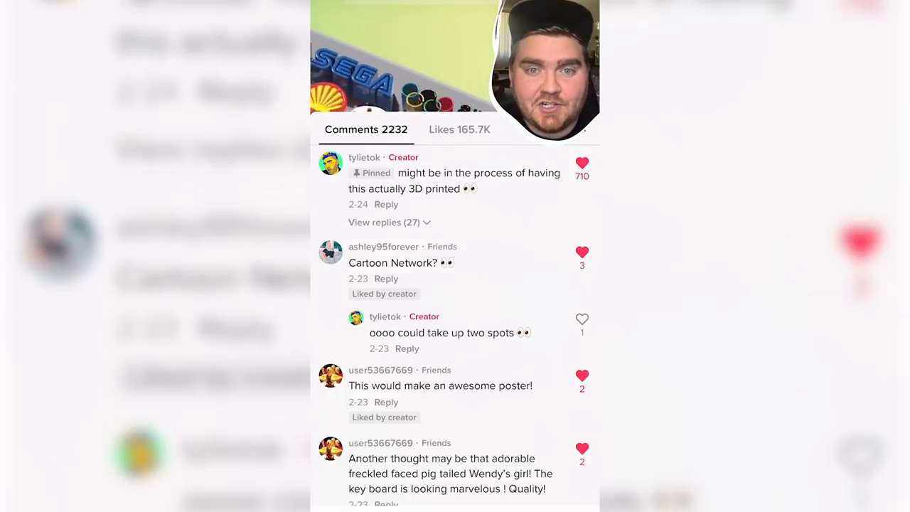
pyautogui.scroll(-3)
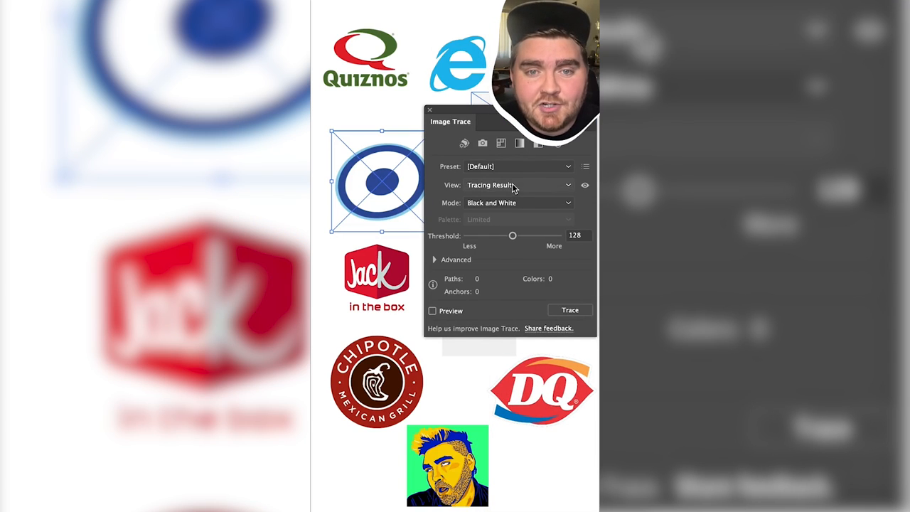
# - Trace the blue ring-and-dot logo in Color mode with 30 colours
pyautogui.click(519, 203)
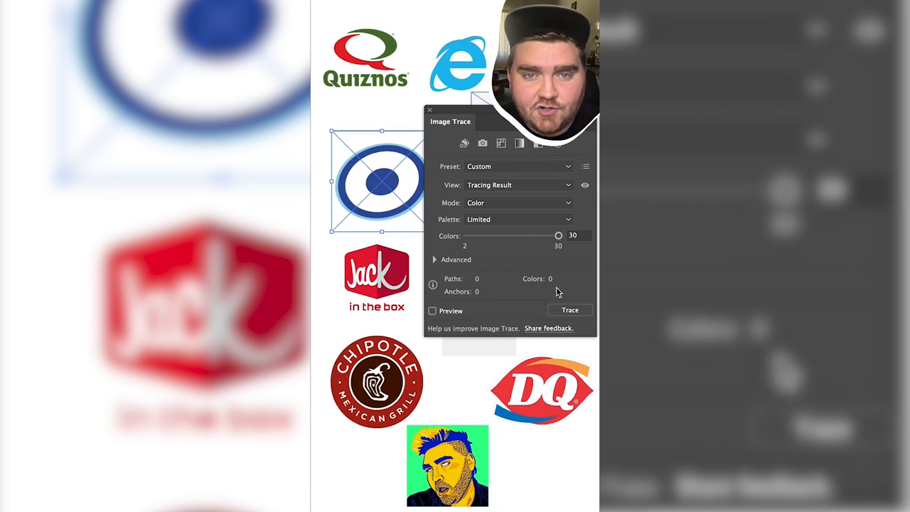
pyautogui.click(405, 6)
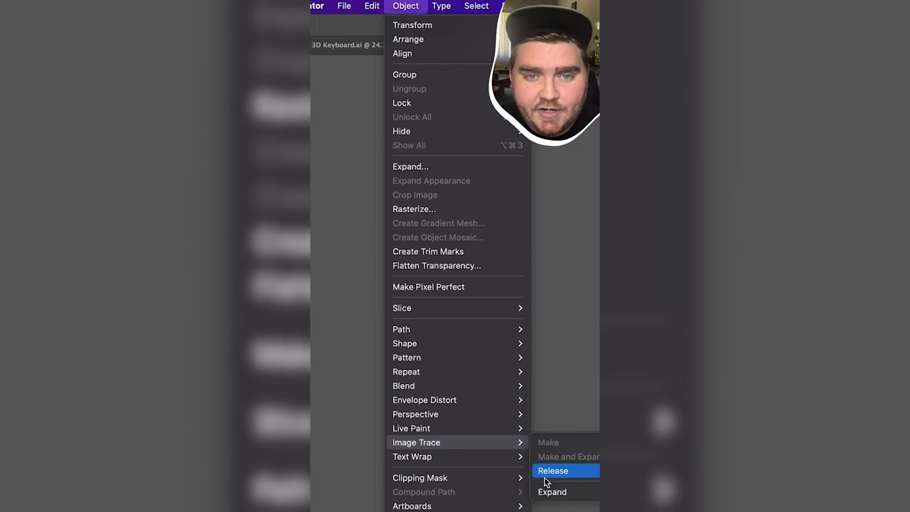